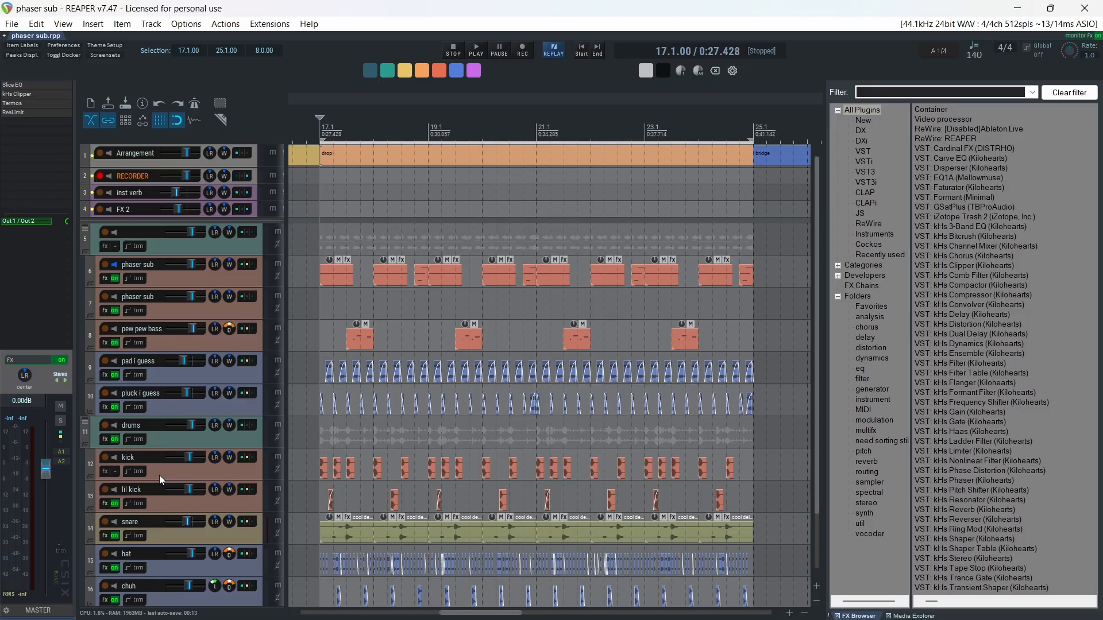
mouse_move(789, 361)
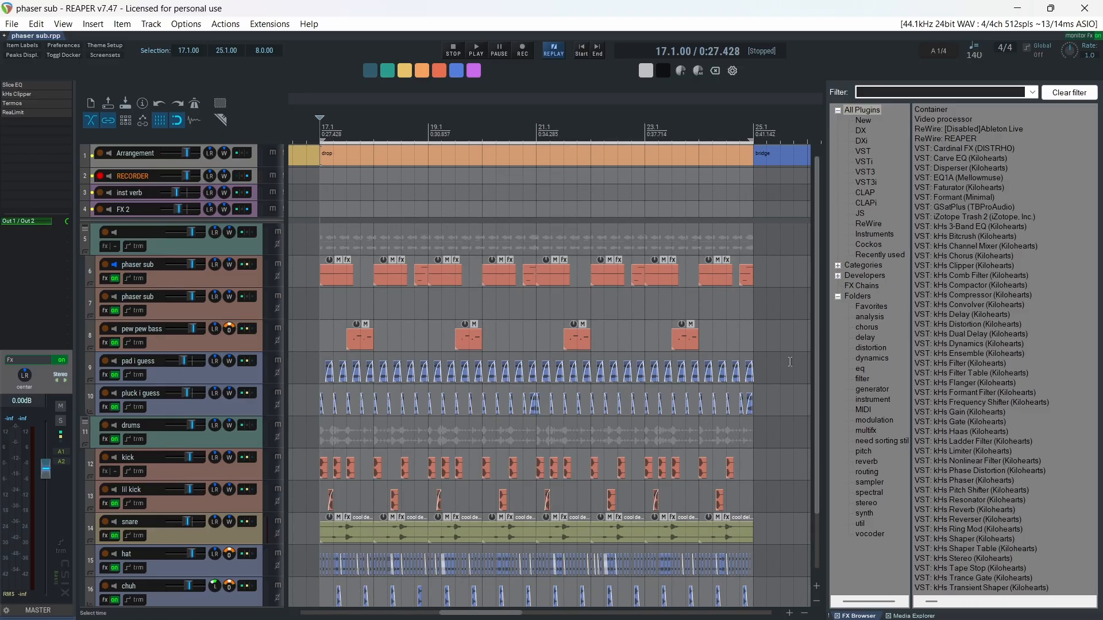
Switch the CSIX track panel layout to the narrow variant showing volume, pan and width.
scroll(down, 3)
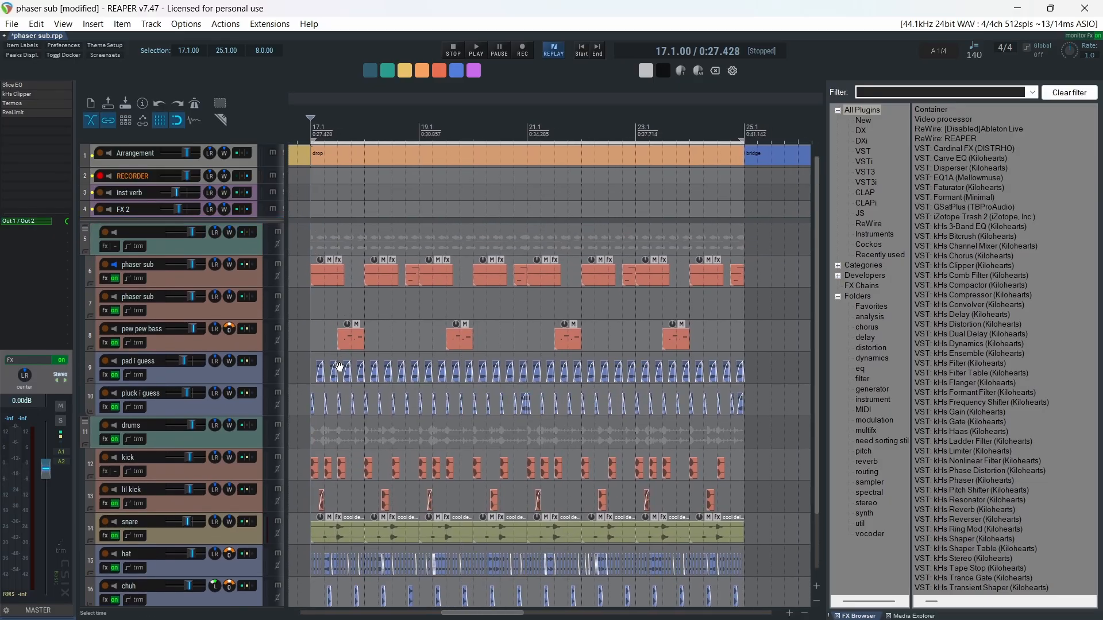
click(185, 23)
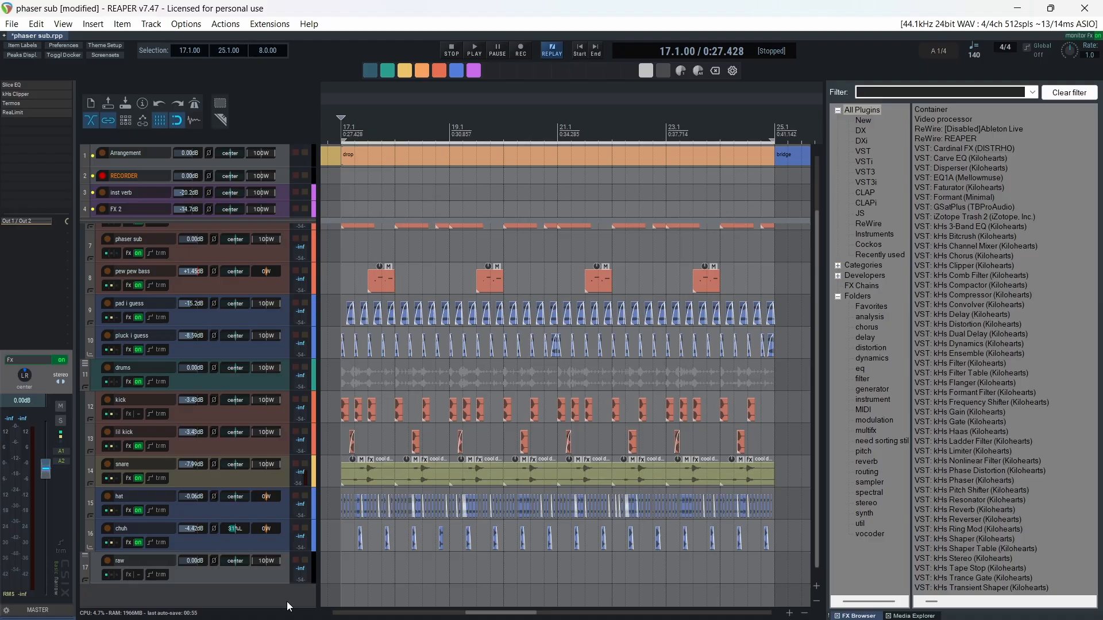
mouse_move(23, 113)
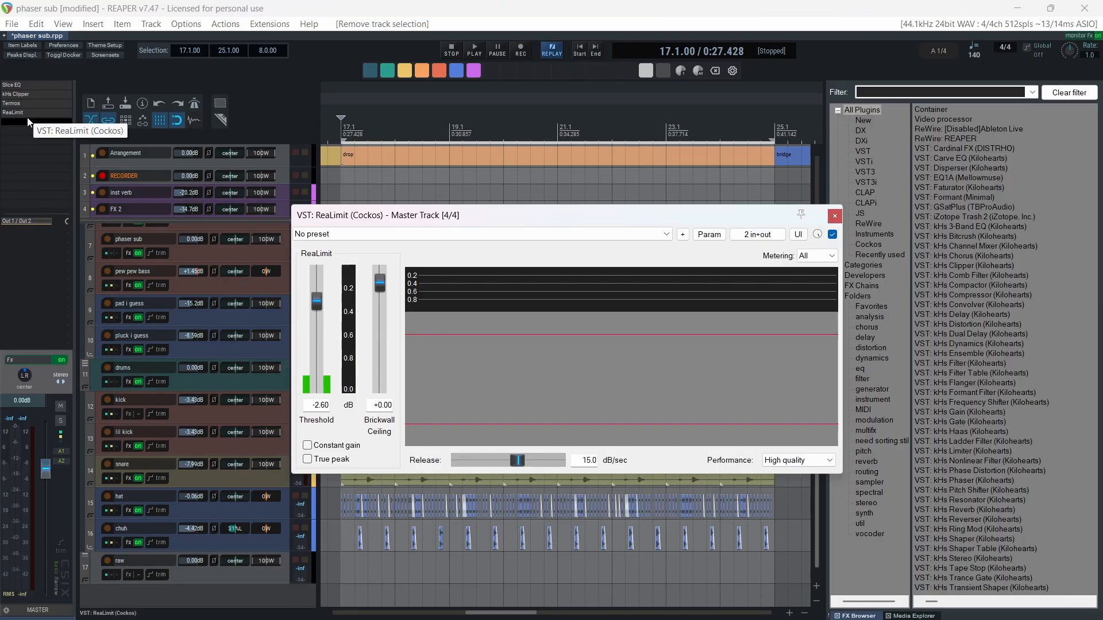
mouse_move(483, 413)
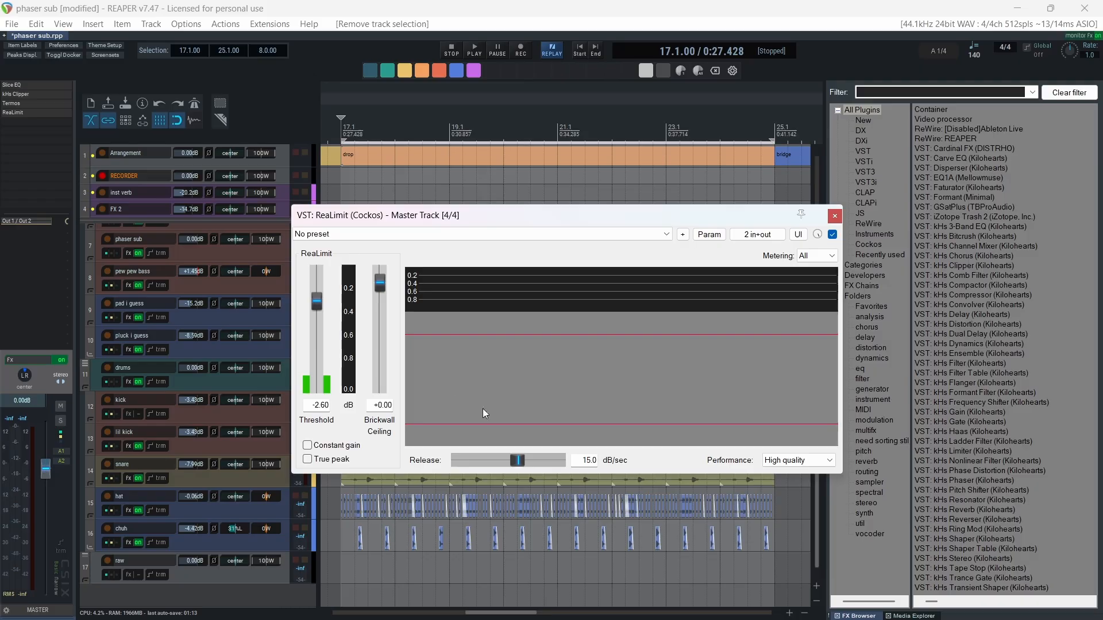
mouse_move(786, 222)
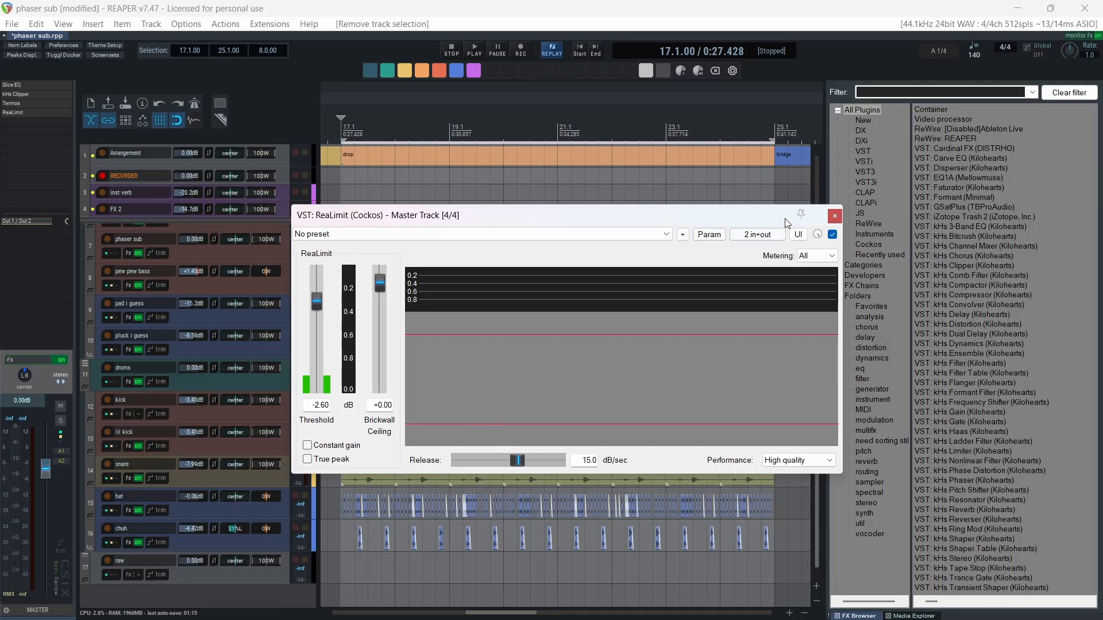
click(834, 216)
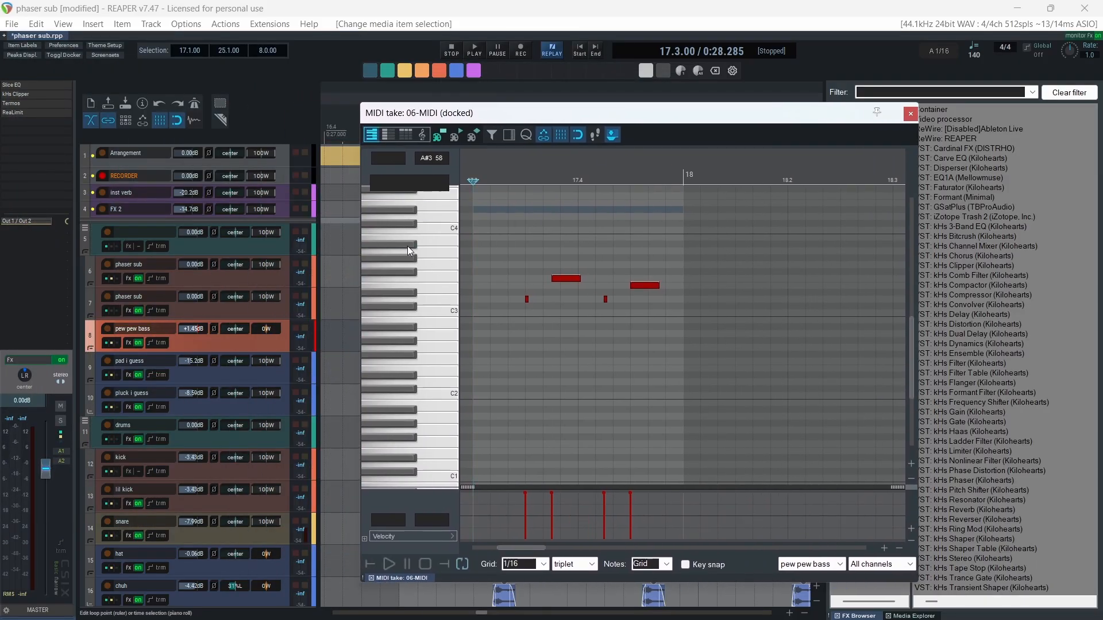
mouse_move(445, 301)
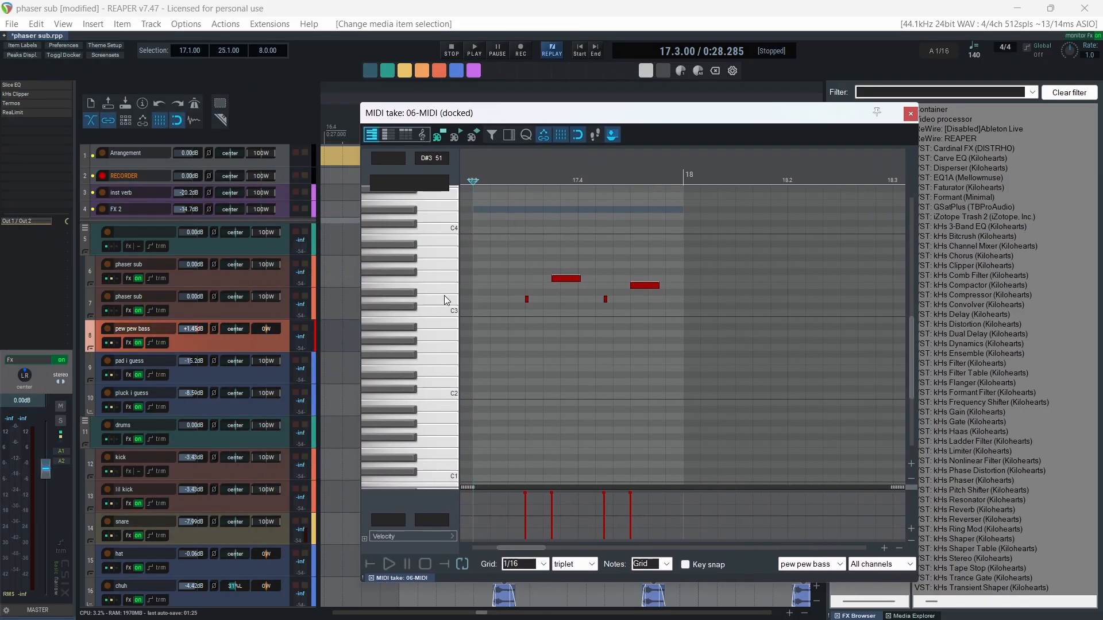
Open the pew pew bass track's MIDI item in the MIDI editor's piano roll.
click(910, 113)
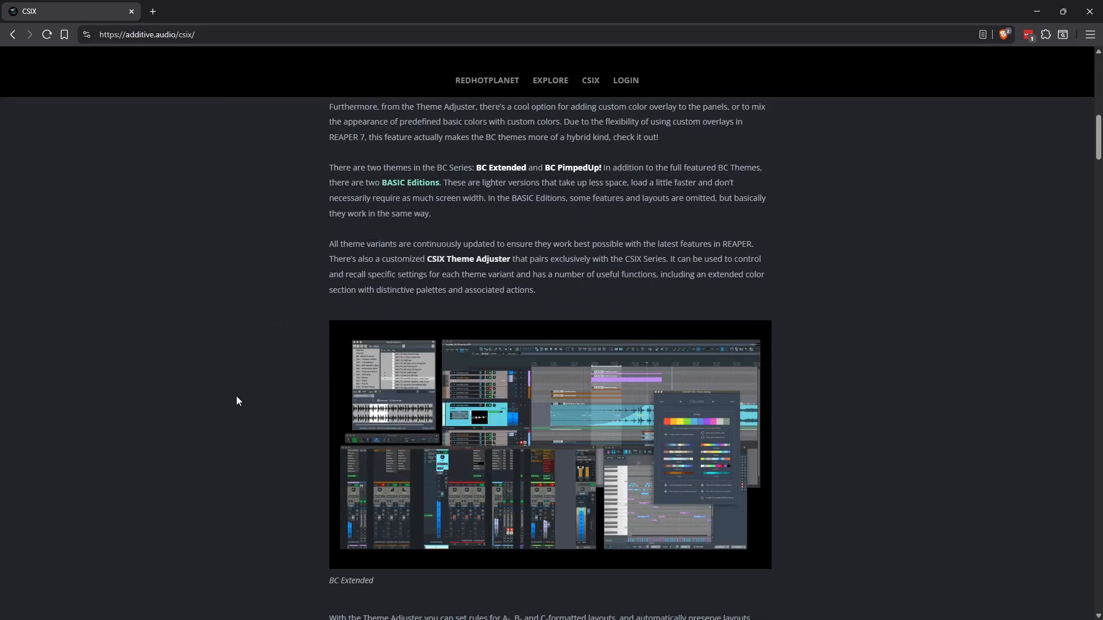
Scroll the additive.audio CSIX page down to the Donation and Downloads prices.
scroll(down, 3)
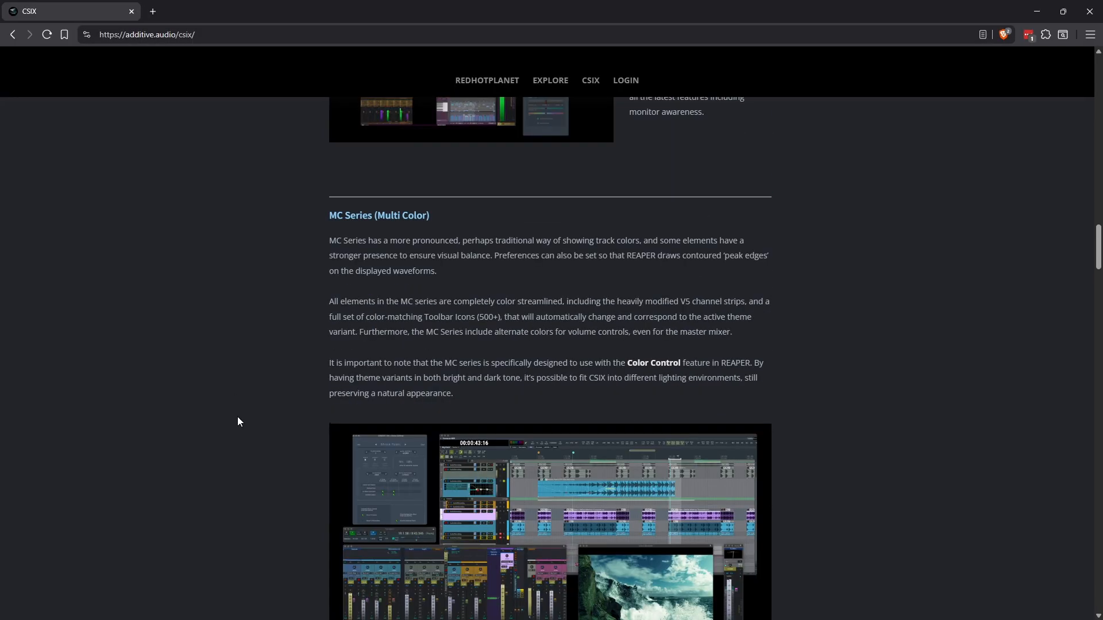
scroll(down, 3)
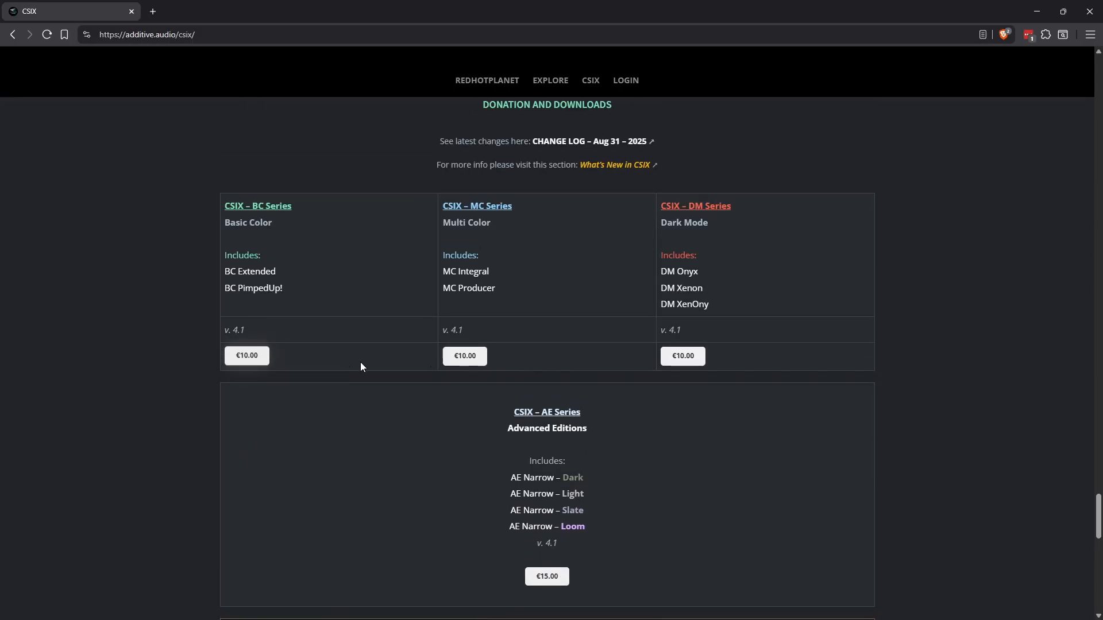
scroll(down, 3)
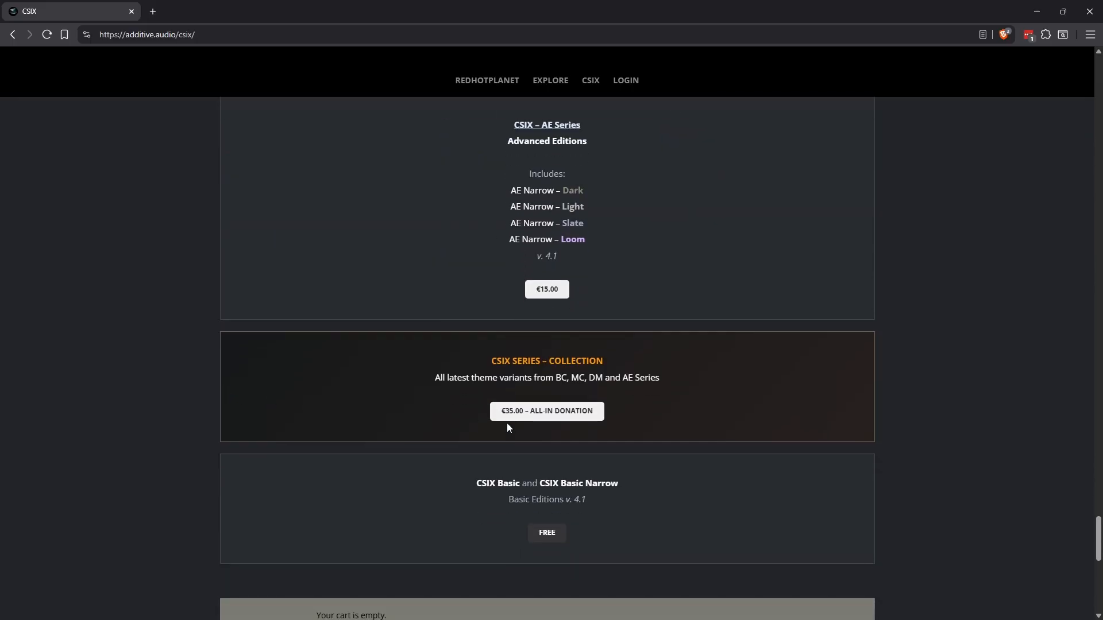
scroll(down, 3)
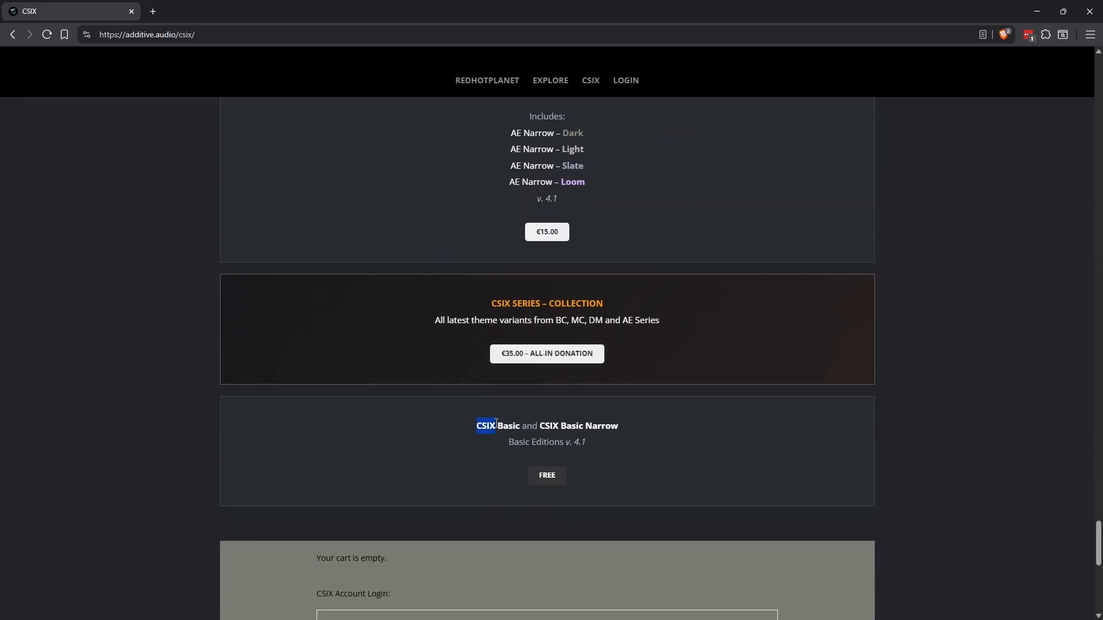
mouse_move(563, 473)
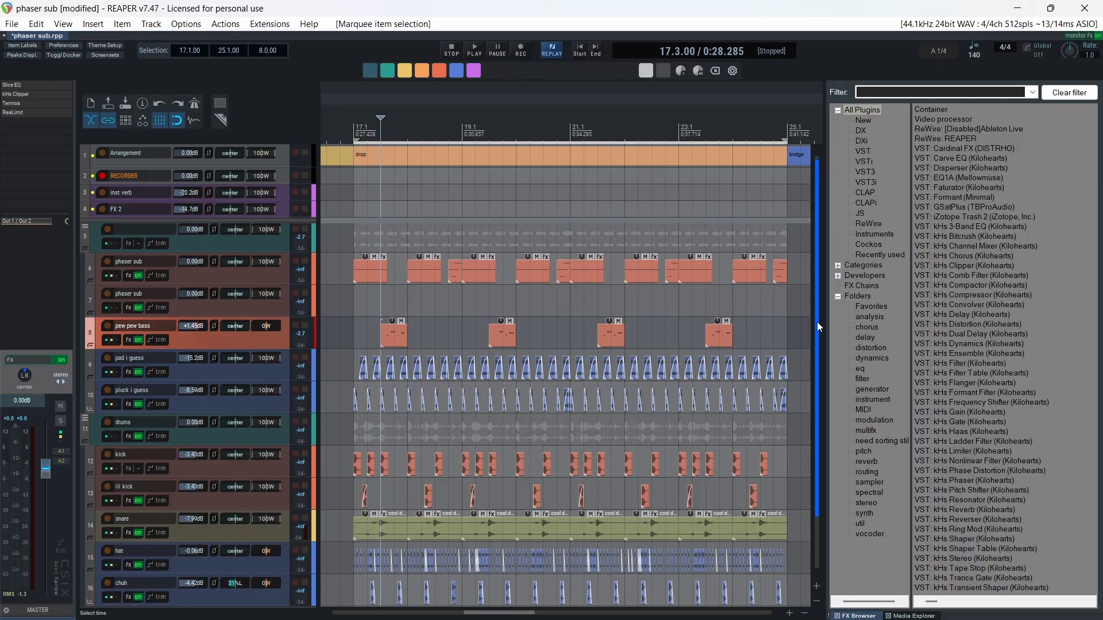
scroll(down, 3)
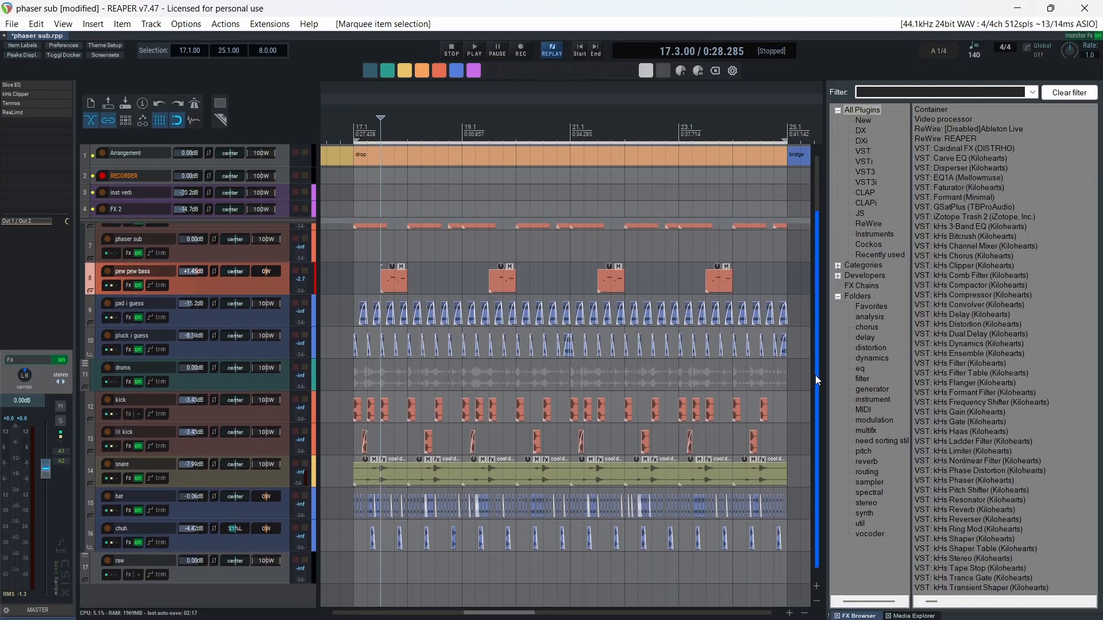